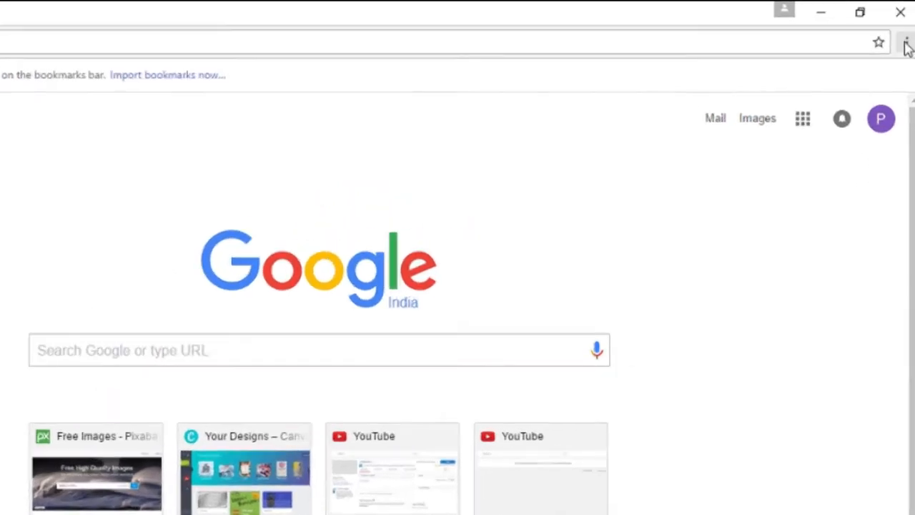
Go to Chrome Settings from the main menu to see the signed-in account.
{"action": "left_click", "coordinate": [906, 42]}
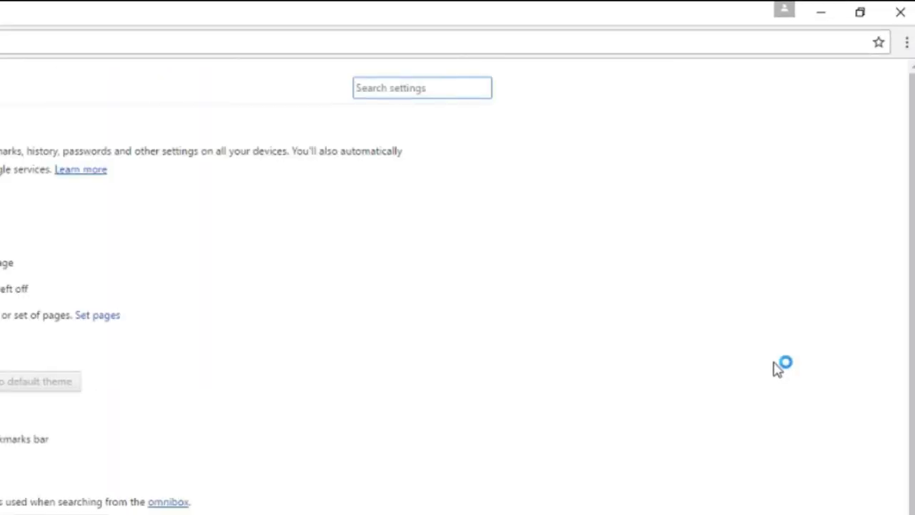
{"action": "left_click", "coordinate": [155, 155]}
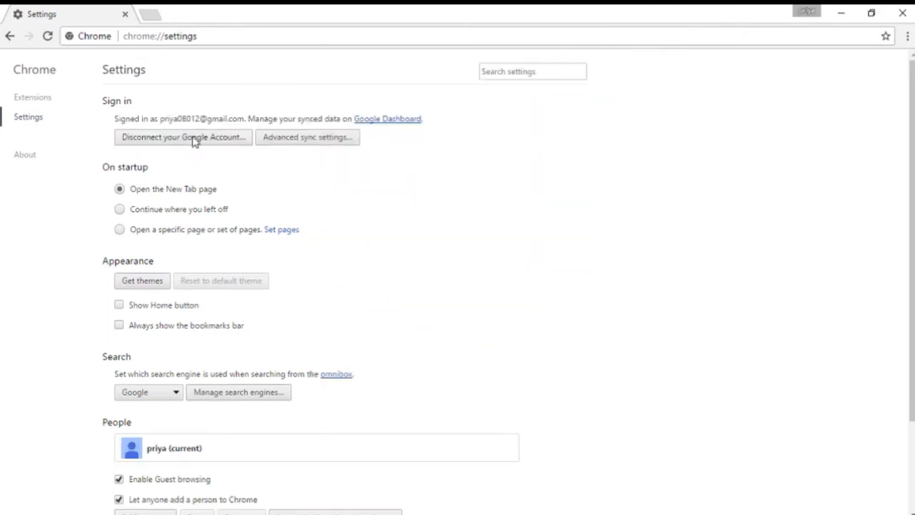
Disconnect the signed-in Google account and confirm signing out.
{"action": "left_click", "coordinate": [183, 138]}
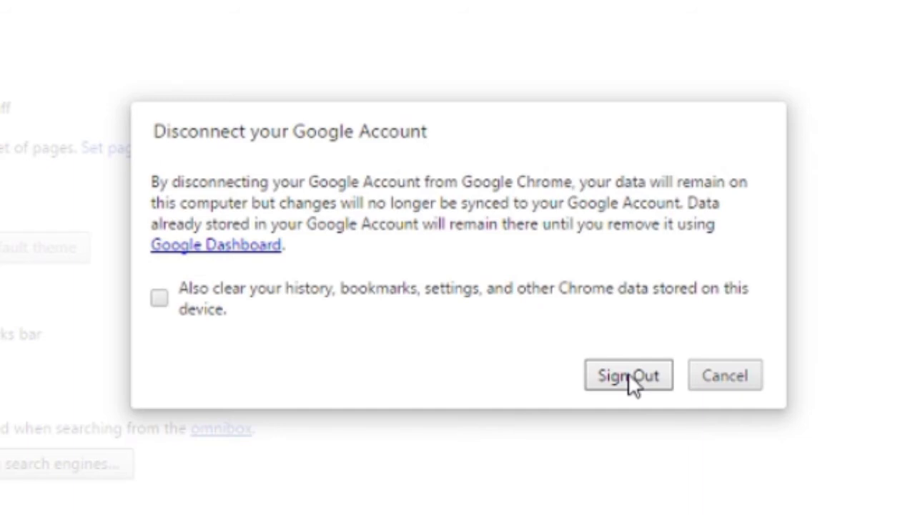
{"action": "left_click", "coordinate": [628, 375]}
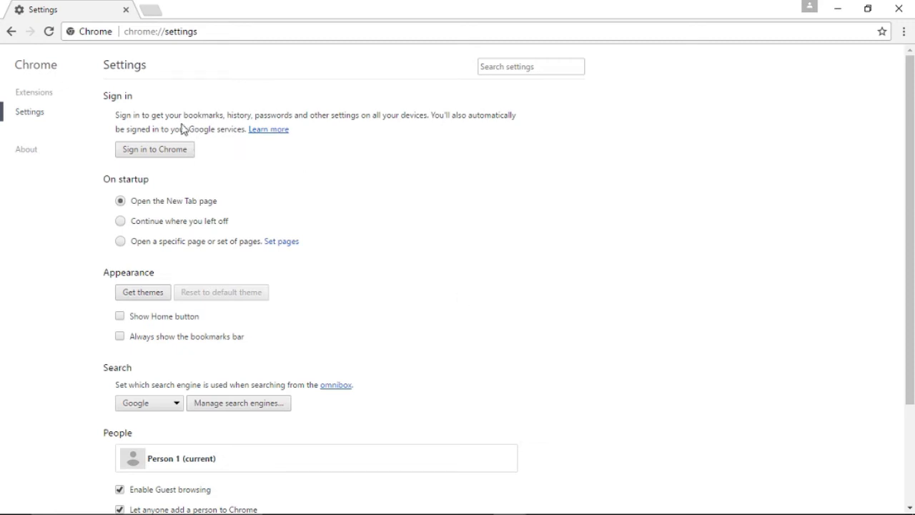
Sign in with the second account's password and keep its data in a separate new profile.
{"action": "type", "text": "••••••"}
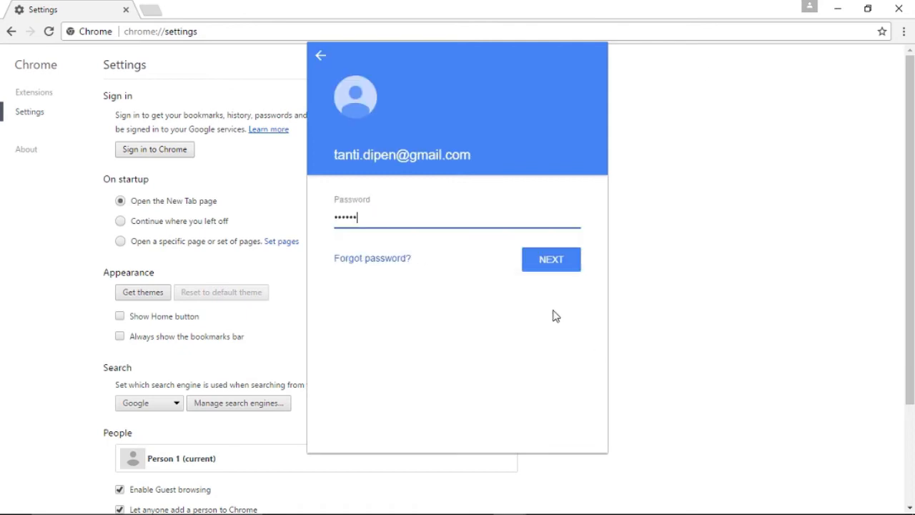
{"action": "left_click", "coordinate": [552, 258]}
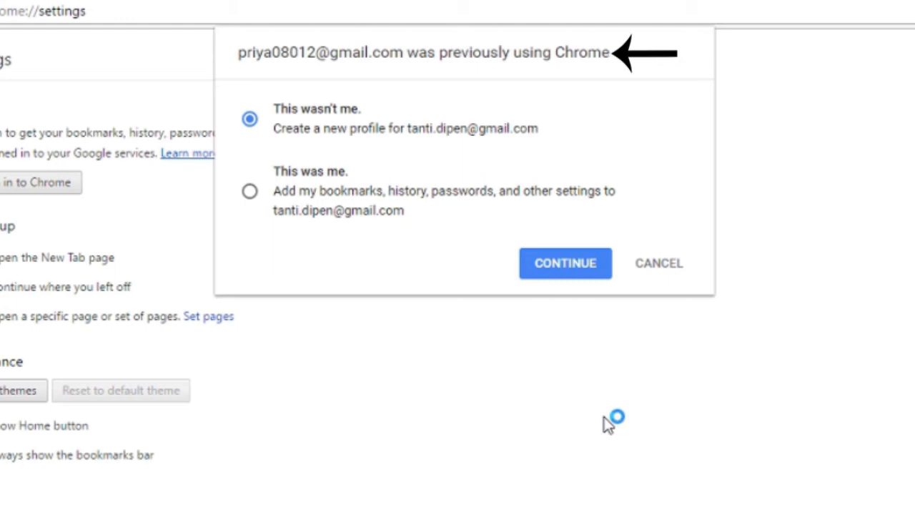
{"action": "mouse_move", "coordinate": [452, 409]}
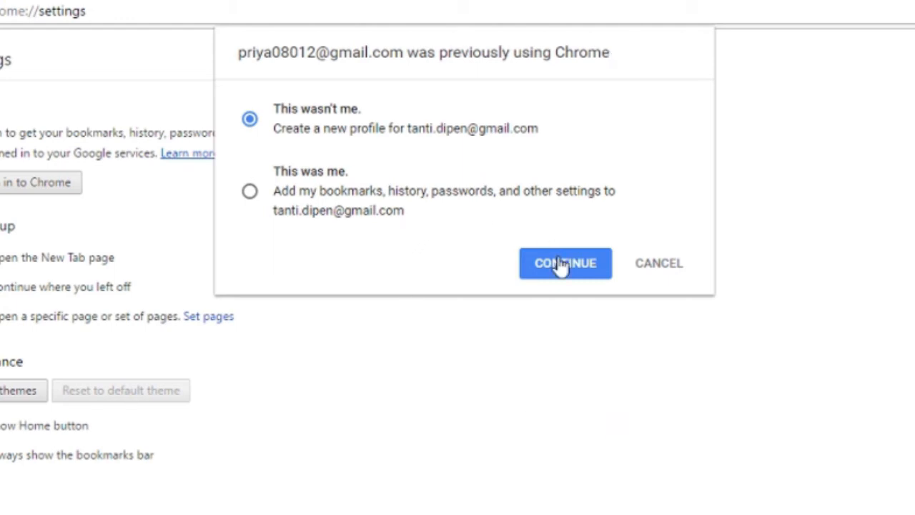
{"action": "left_click", "coordinate": [565, 263]}
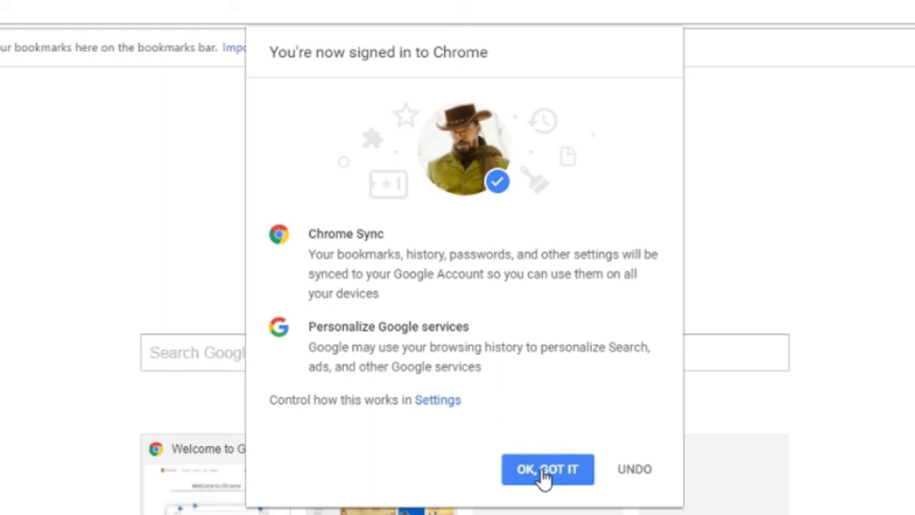
Dismiss the sign-in confirmation and scroll through the Extensions list.
{"action": "left_click", "coordinate": [548, 469]}
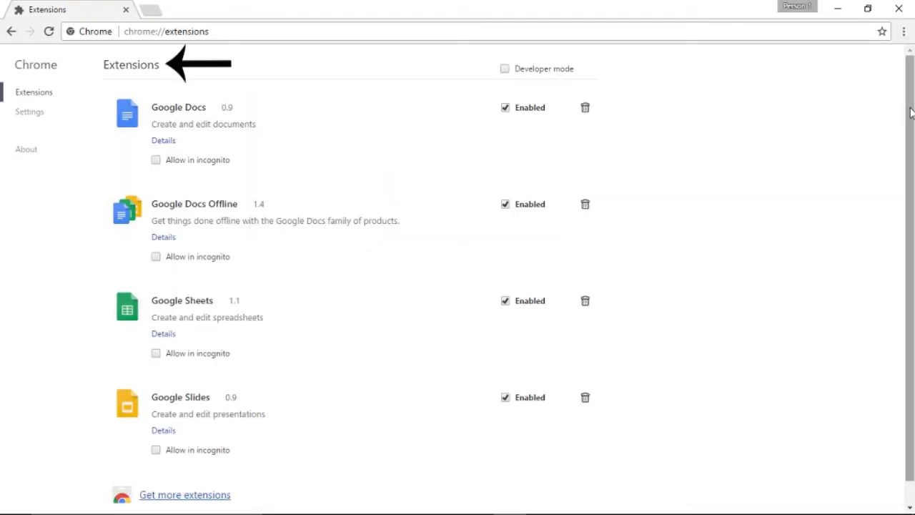
{"action": "scroll", "scroll_direction": "down", "scroll_amount": 3}
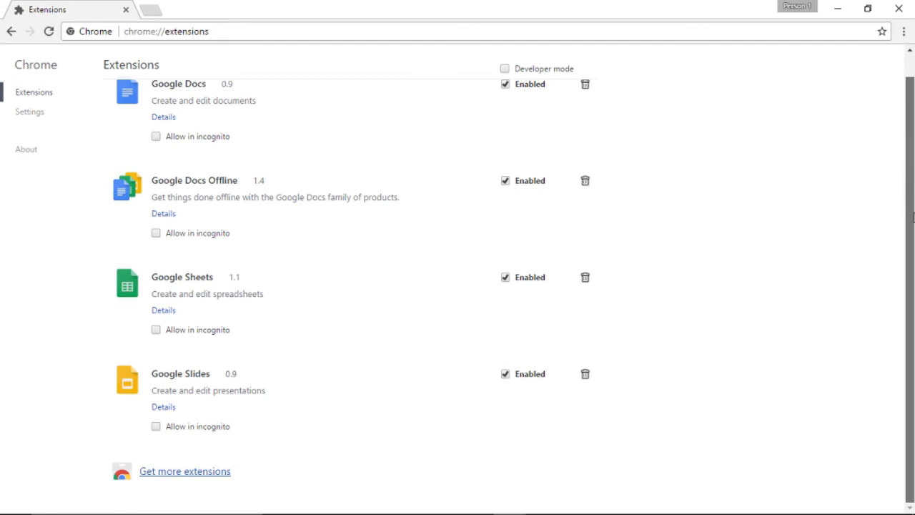